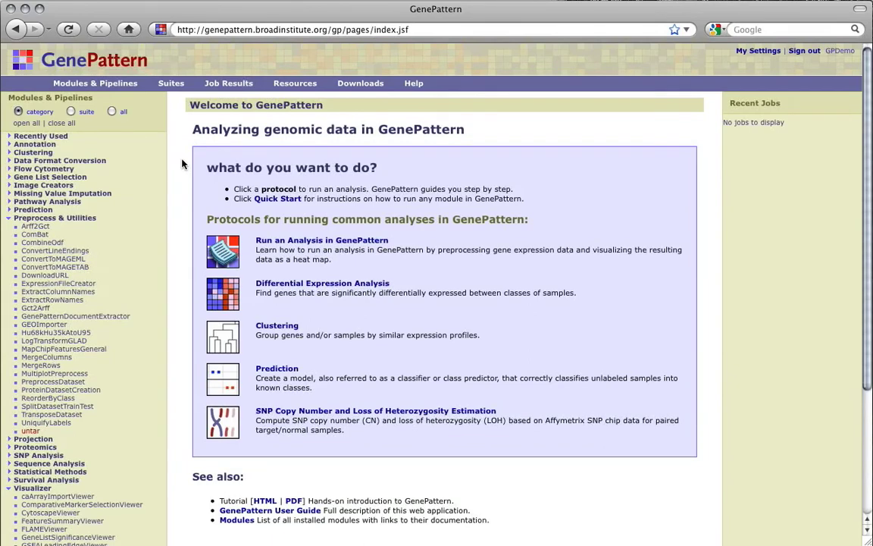
# - Open the MAGETABImportViewer module from the Visualizer category of the module list
pyautogui.scroll(-3)
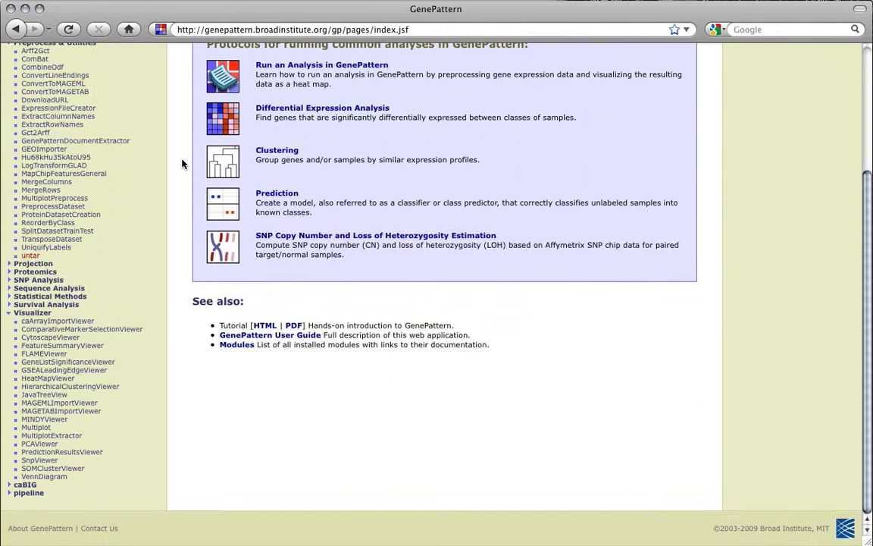
pyautogui.moveTo(93, 413)
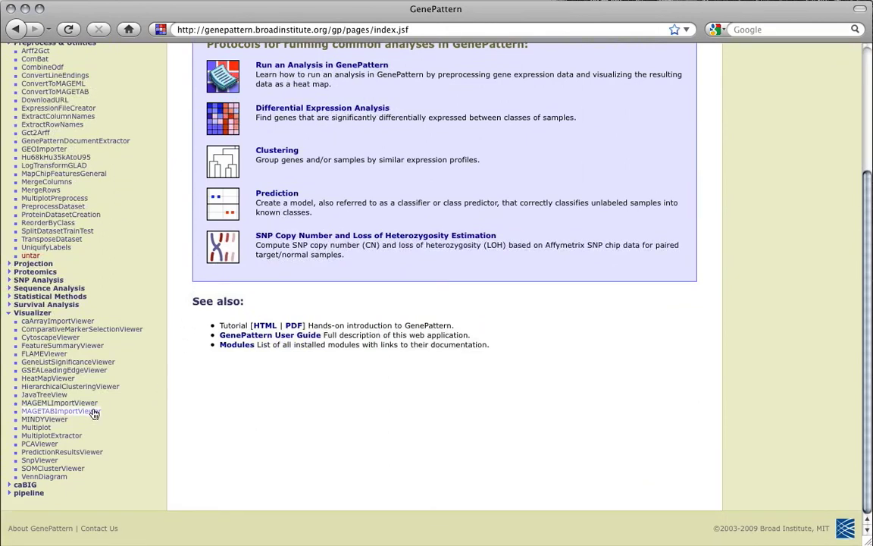
pyautogui.moveTo(91, 94)
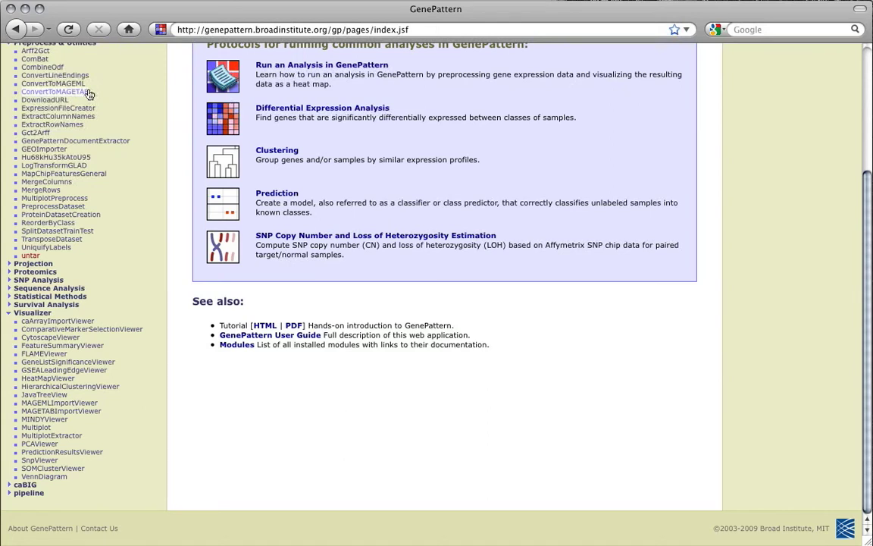
pyautogui.moveTo(160, 368)
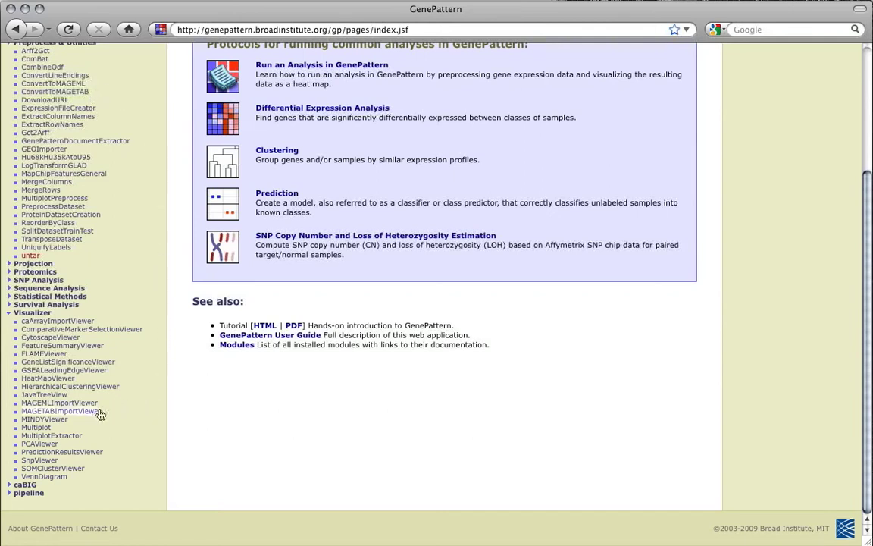
pyautogui.click(61, 412)
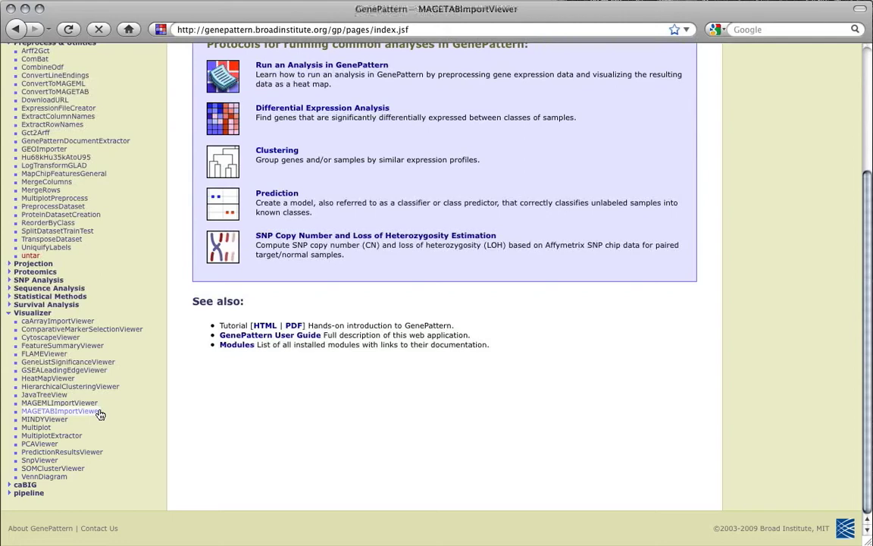
pyautogui.click(61, 412)
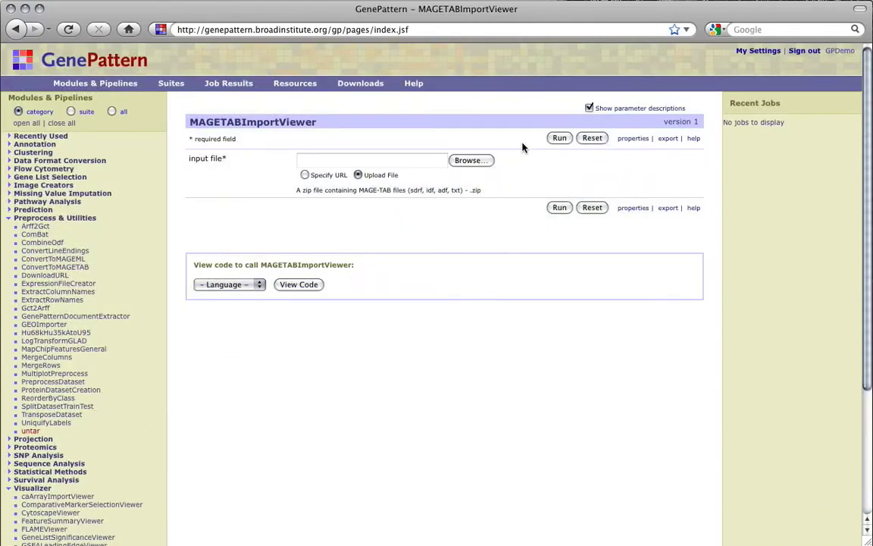
pyautogui.click(470, 160)
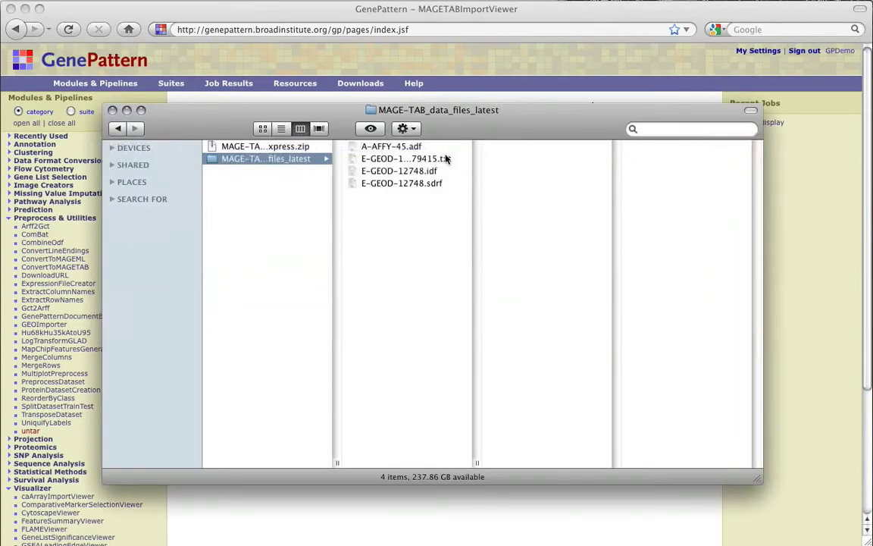
pyautogui.click(257, 146)
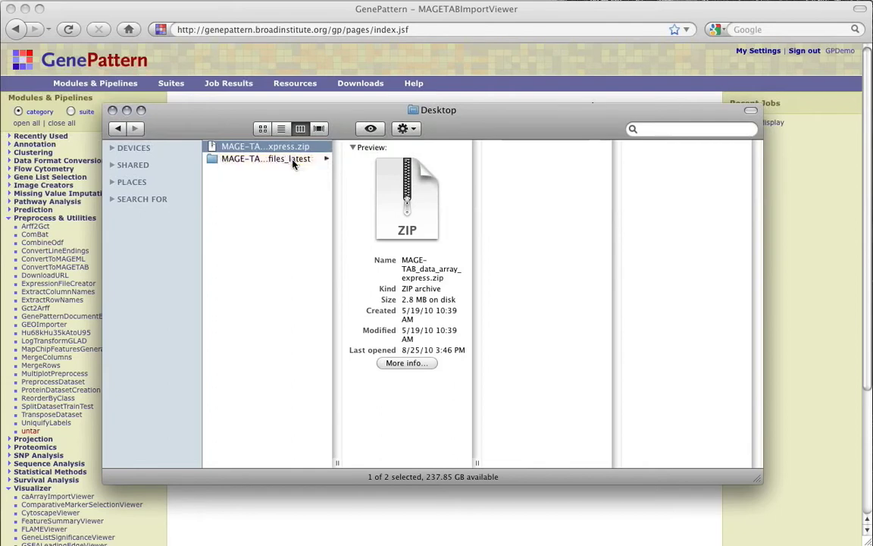
pyautogui.click(265, 159)
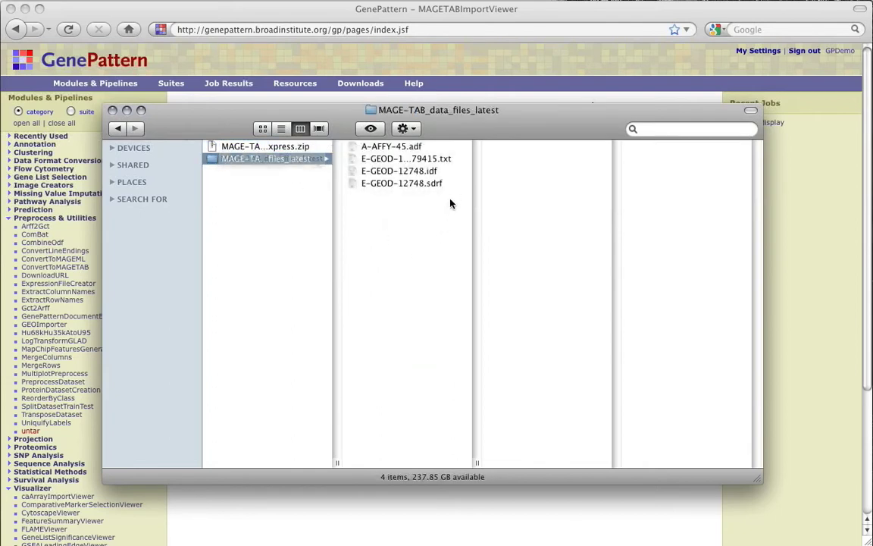
pyautogui.click(397, 170)
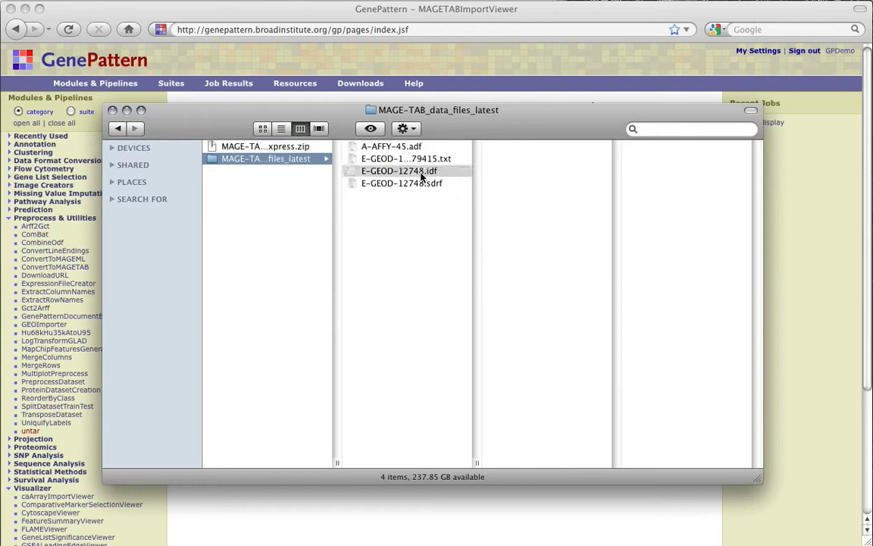
pyautogui.click(398, 170)
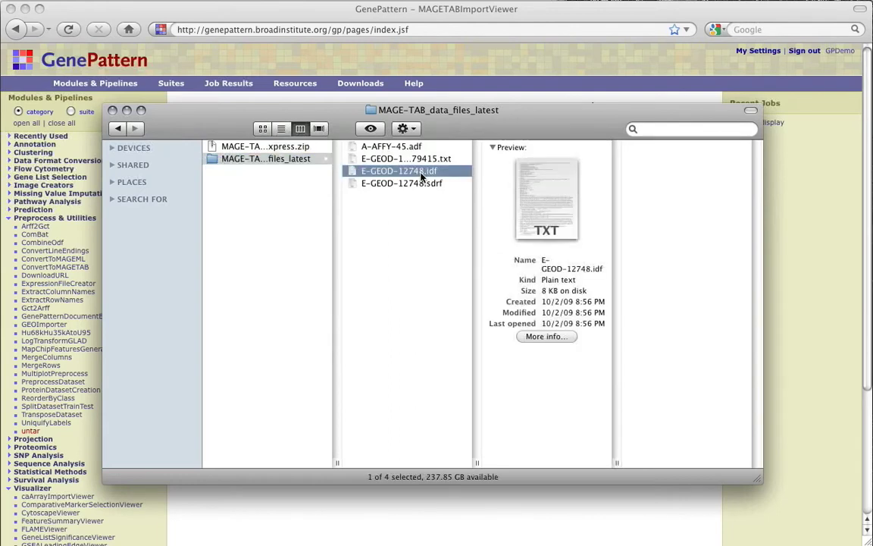
pyautogui.click(391, 146)
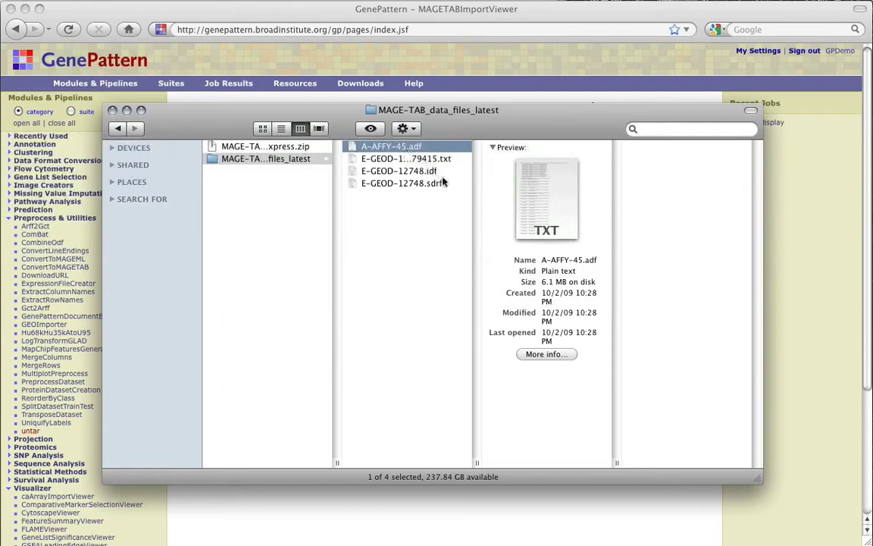
pyautogui.click(394, 184)
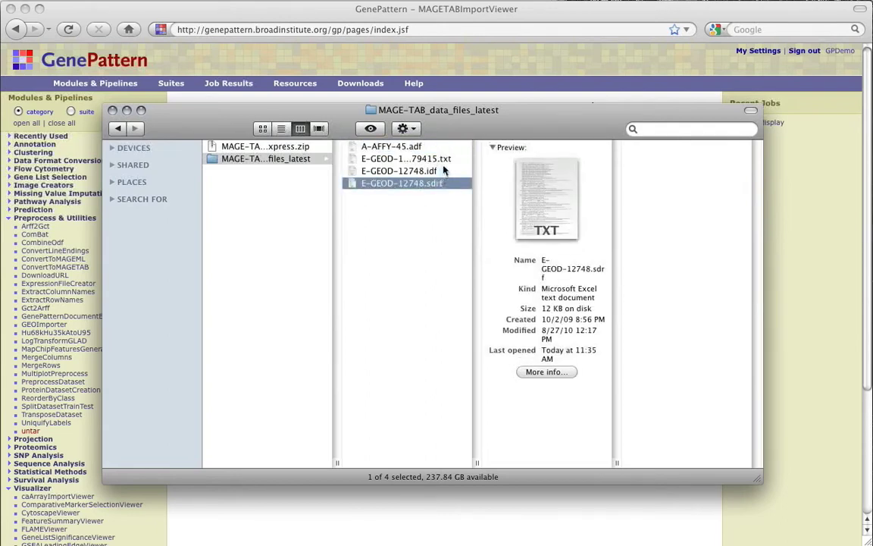
pyautogui.click(397, 159)
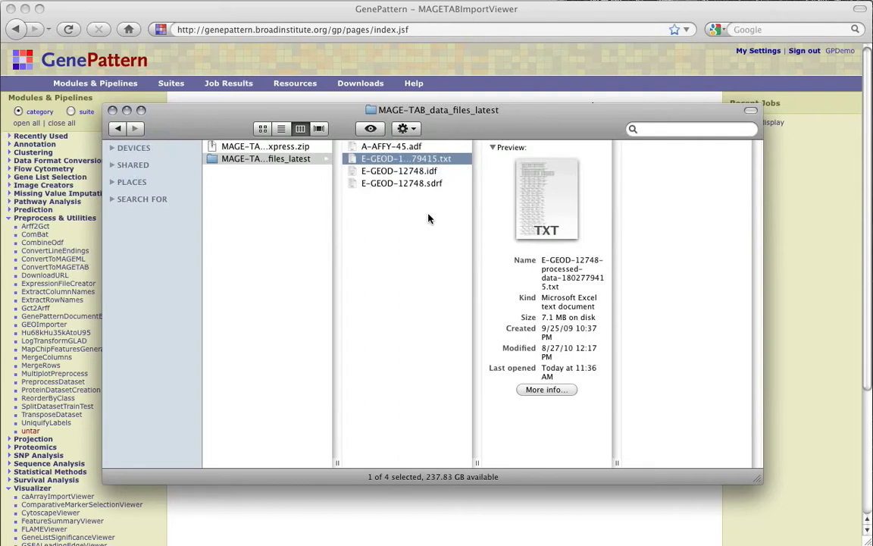
pyautogui.moveTo(431, 220)
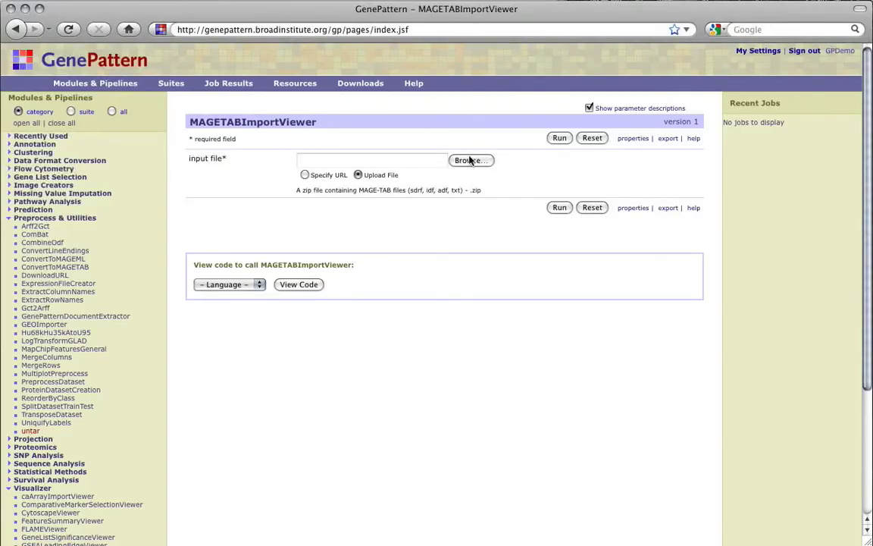
# - Choose MAGE-TAB_data_array_express.zip as the MAGETABImportViewer input file
pyautogui.click(470, 161)
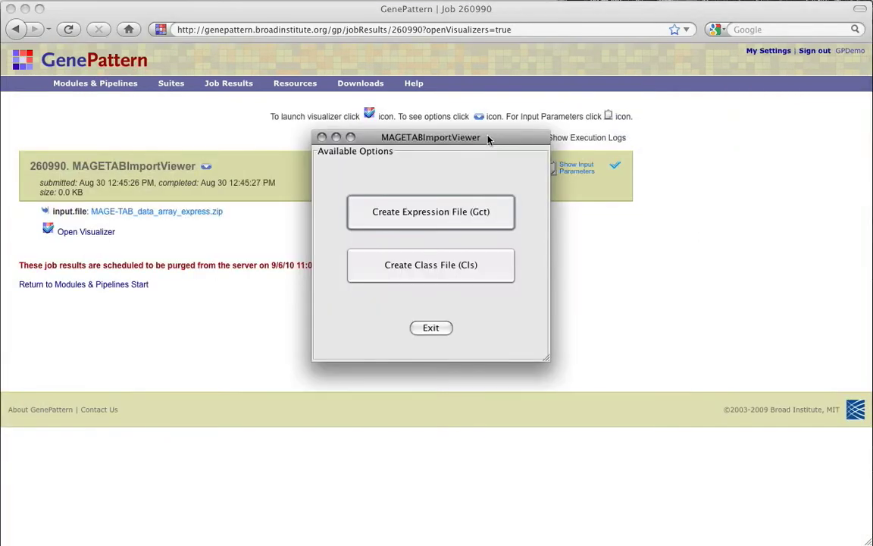
pyautogui.moveTo(459, 212)
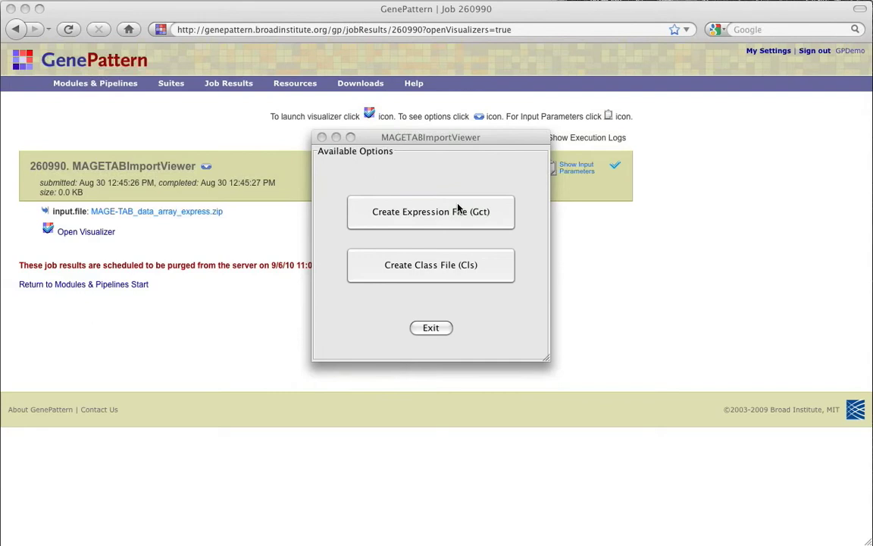
# - Start a GCT expression file for all samples with GEO:AFFYMETRIX_VALUE as the quantitation type
pyautogui.click(431, 212)
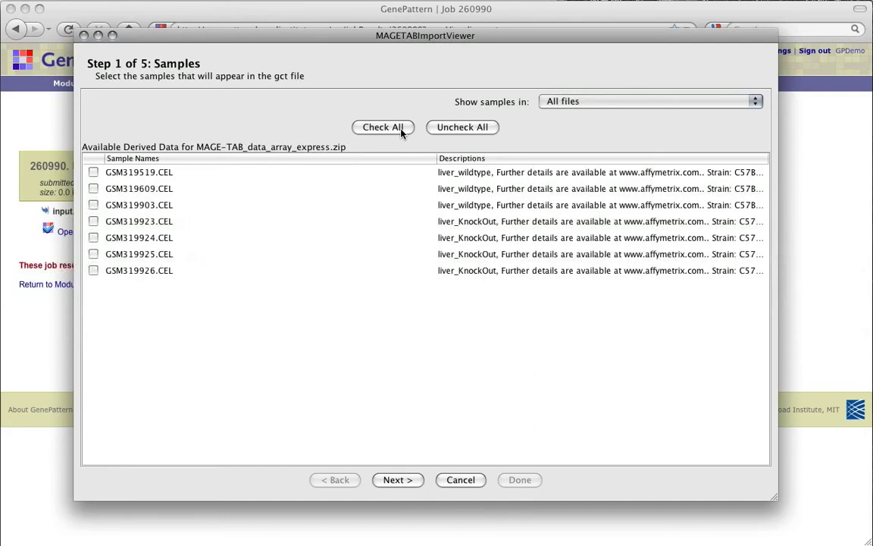
pyautogui.click(397, 479)
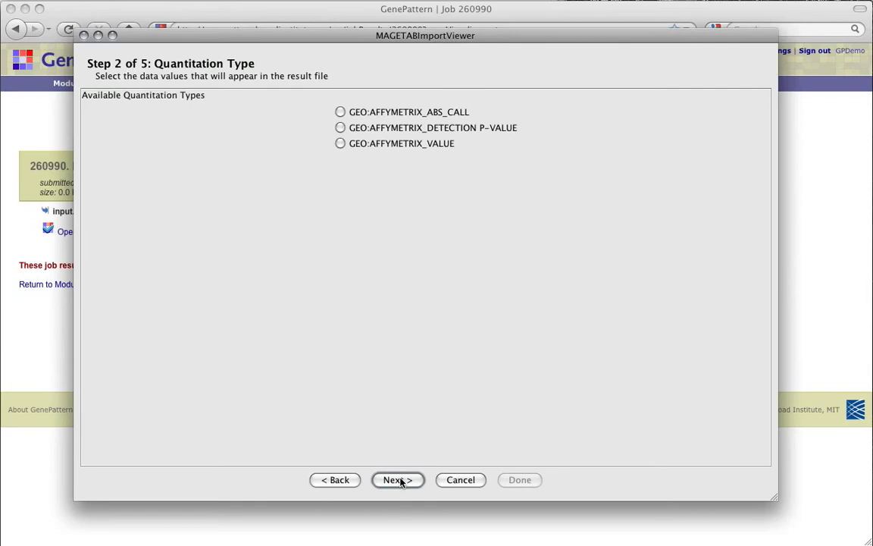
pyautogui.moveTo(390, 233)
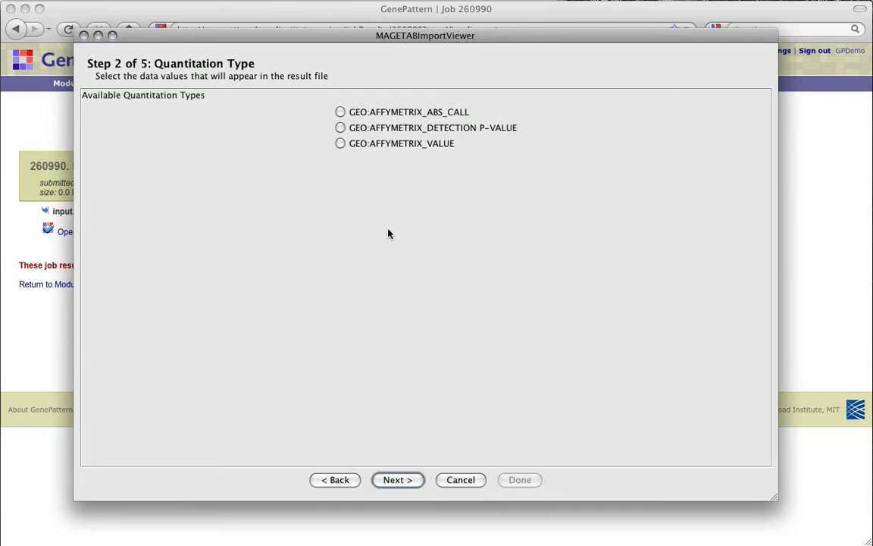
pyautogui.click(340, 142)
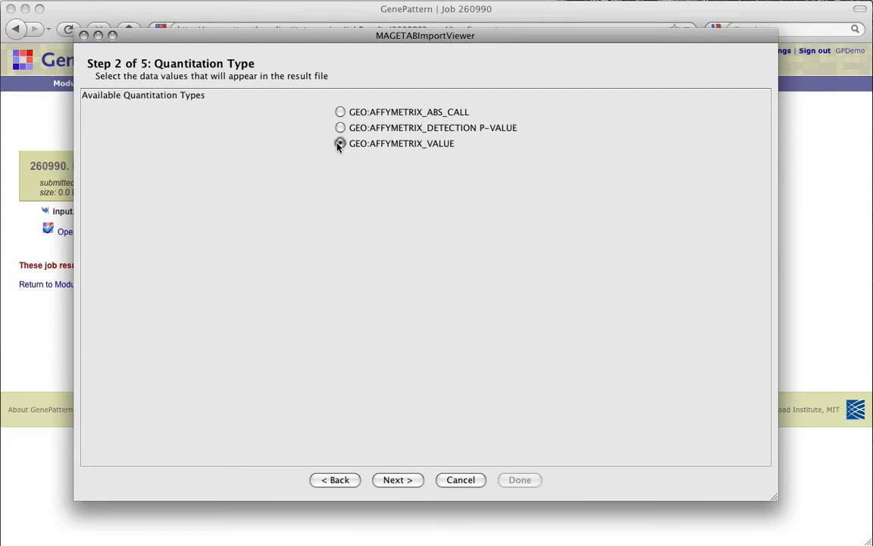
# - Save the GCT output as MAGE-TAB_data_array_express.gct on the Desktop and reach the summary
pyautogui.click(398, 479)
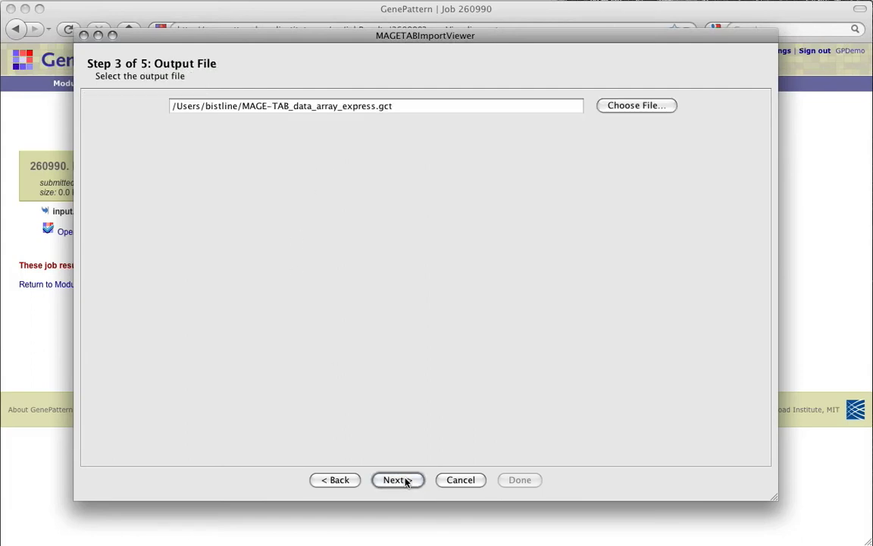
pyautogui.moveTo(409, 350)
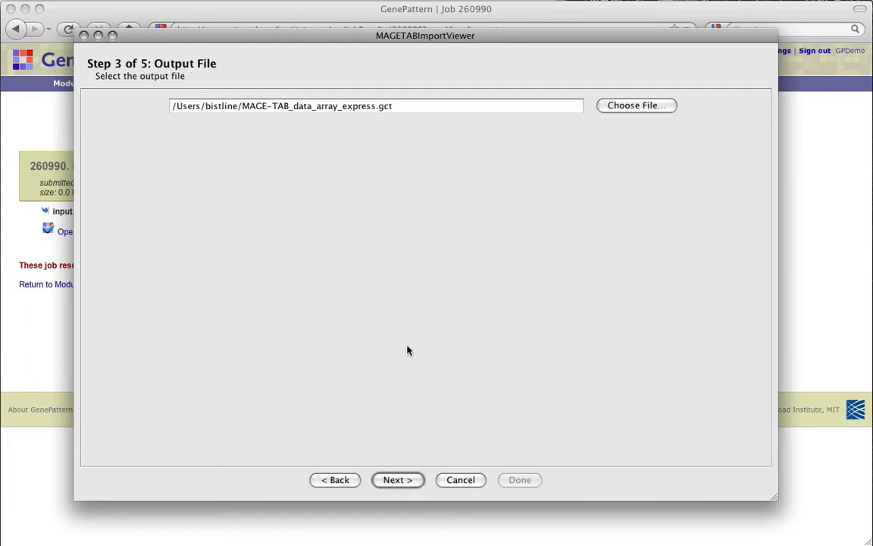
pyautogui.moveTo(504, 182)
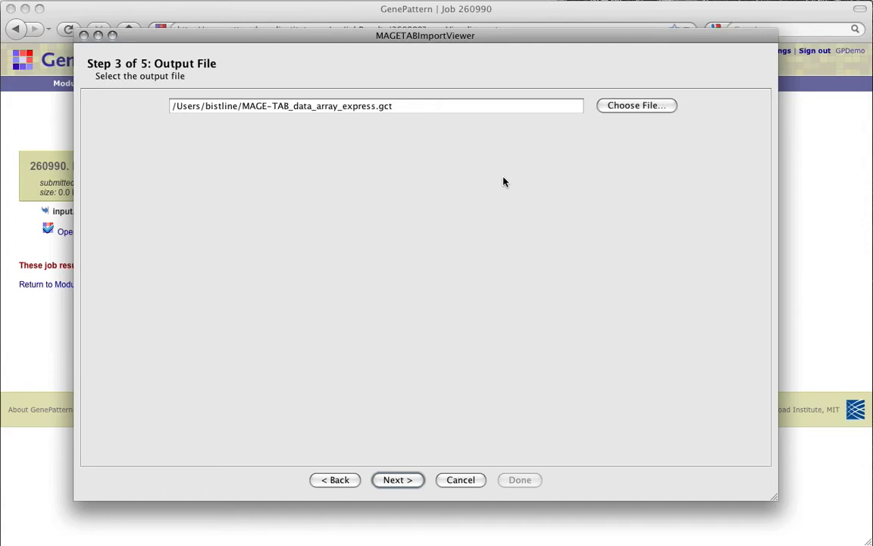
pyautogui.moveTo(641, 121)
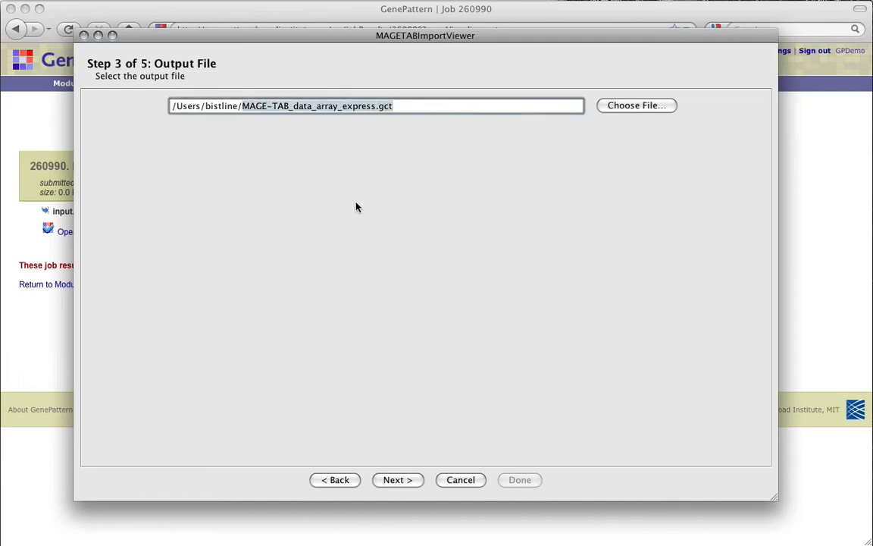
pyautogui.click(636, 106)
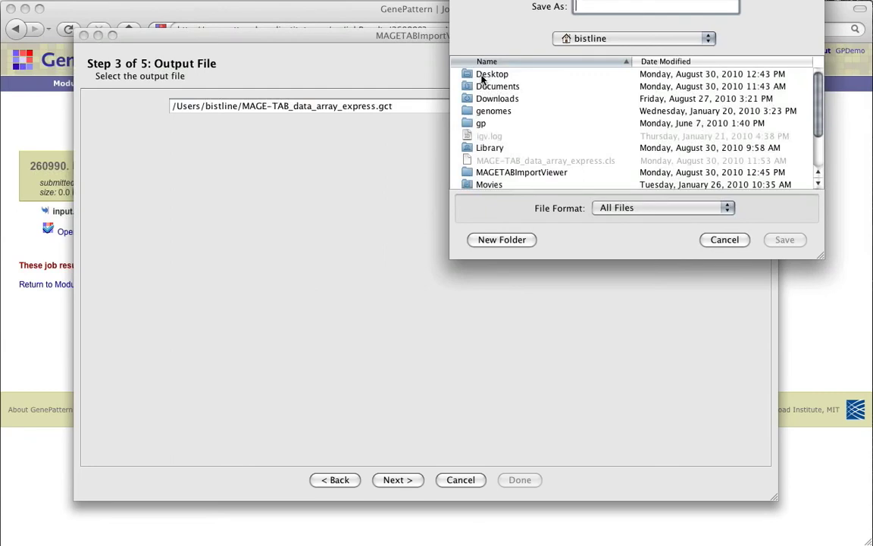
pyautogui.doubleClick(491, 73)
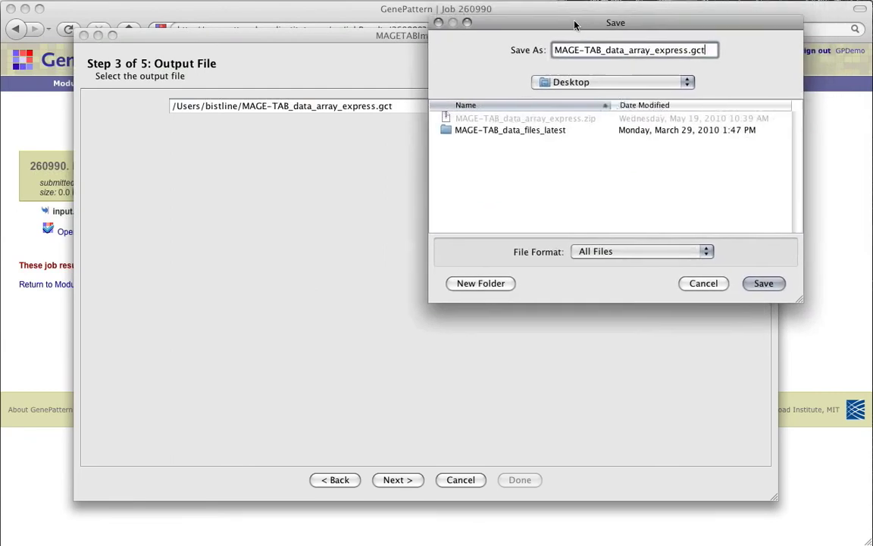
pyautogui.click(764, 284)
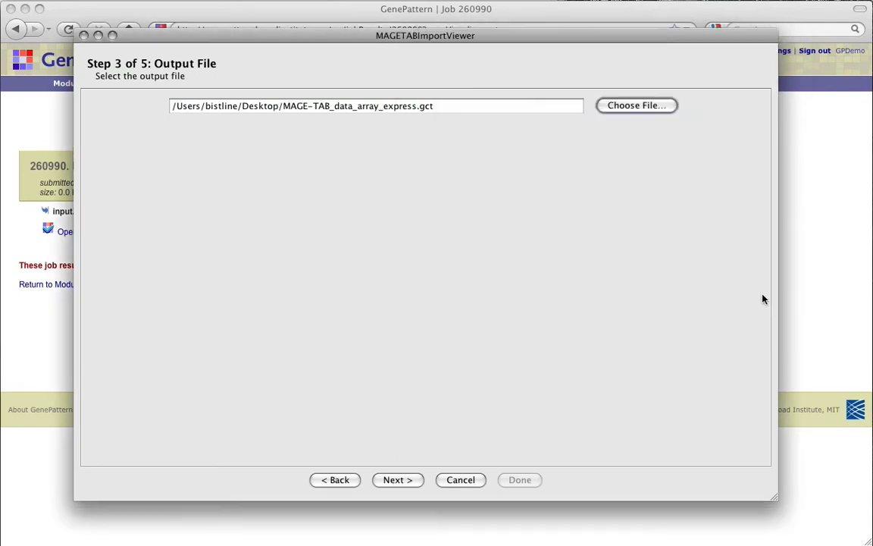
pyautogui.click(397, 479)
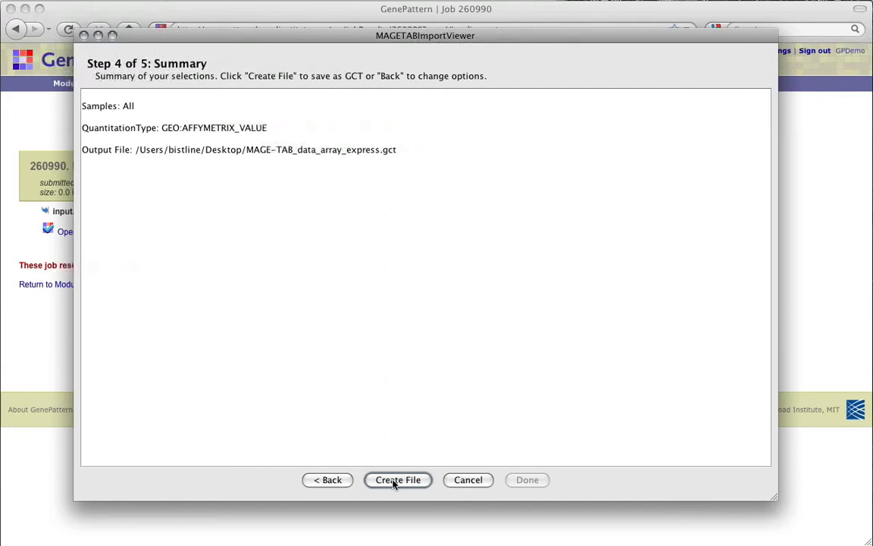
# - Create the 7-sample, 45101-feature GCT file and return to the viewer's available options
pyautogui.click(397, 479)
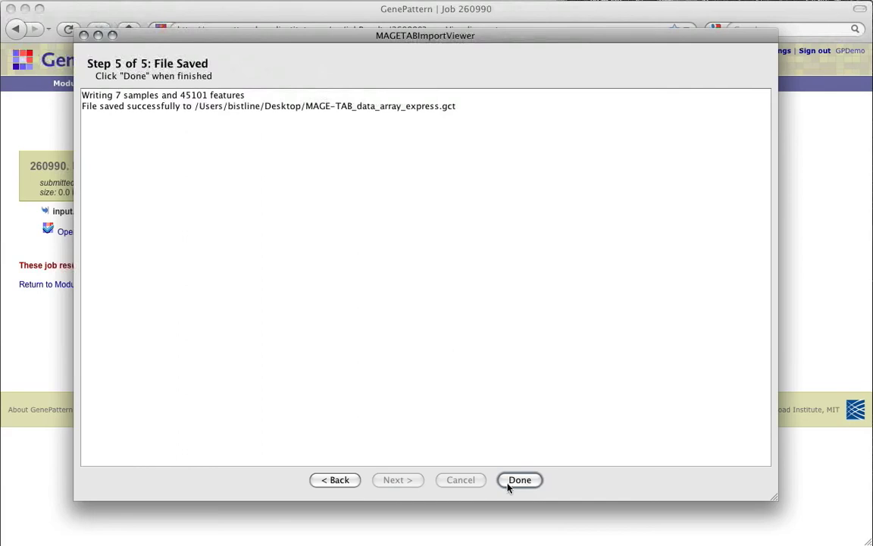
pyautogui.moveTo(349, 491)
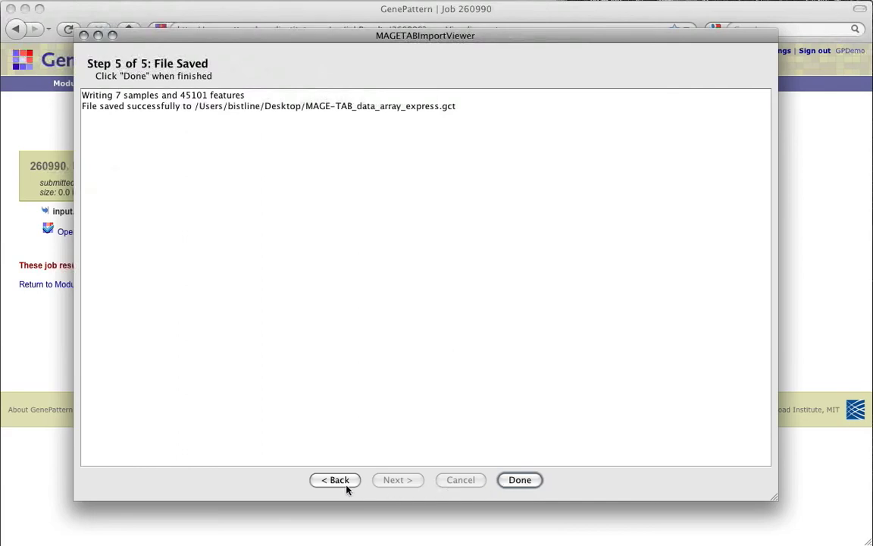
pyautogui.click(518, 479)
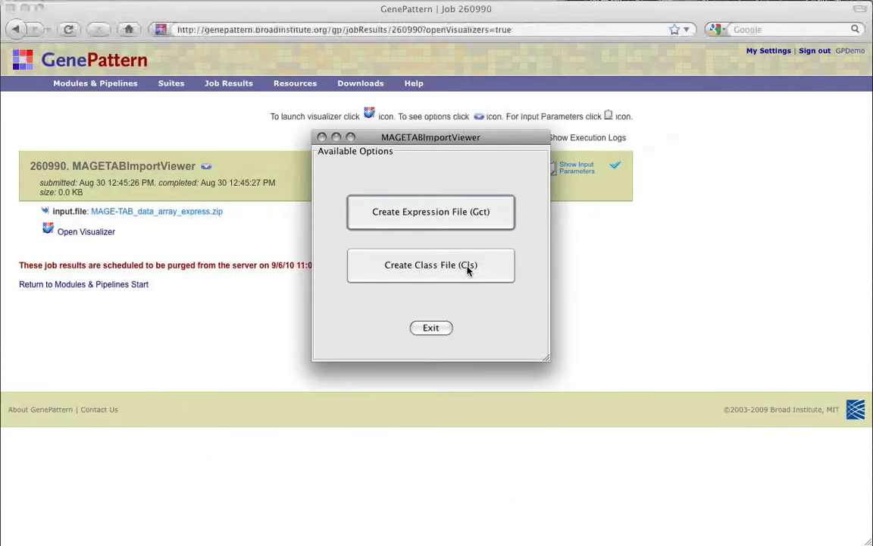
# - Start a class file including all seven samples, taking labels from the Description column
pyautogui.click(430, 264)
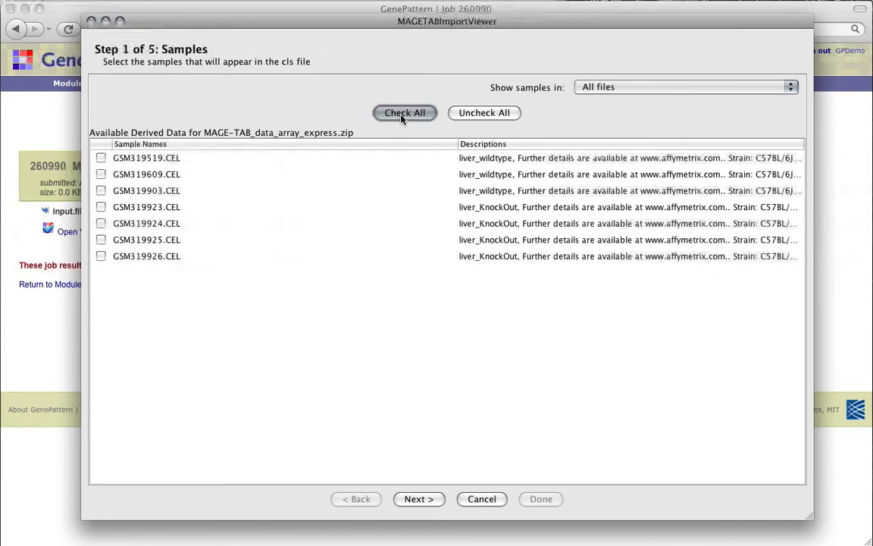
pyautogui.click(418, 499)
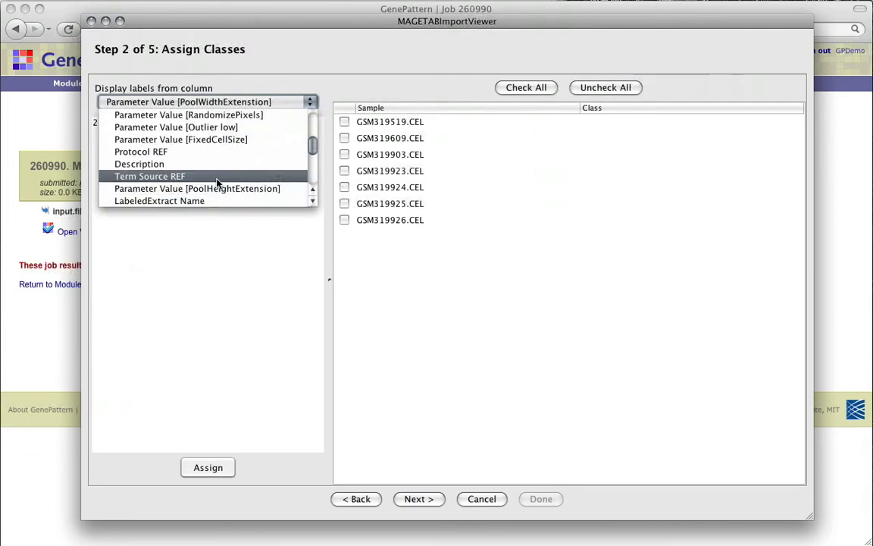
pyautogui.click(140, 163)
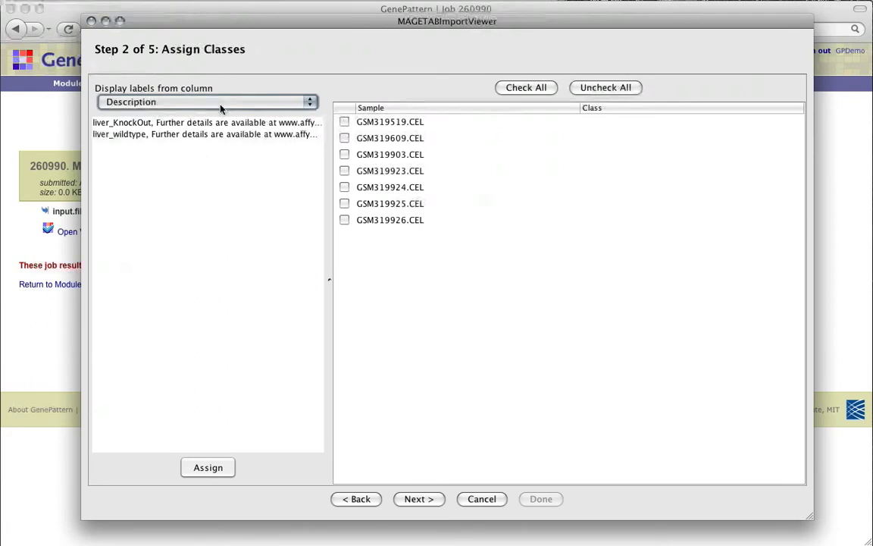
pyautogui.moveTo(203, 133)
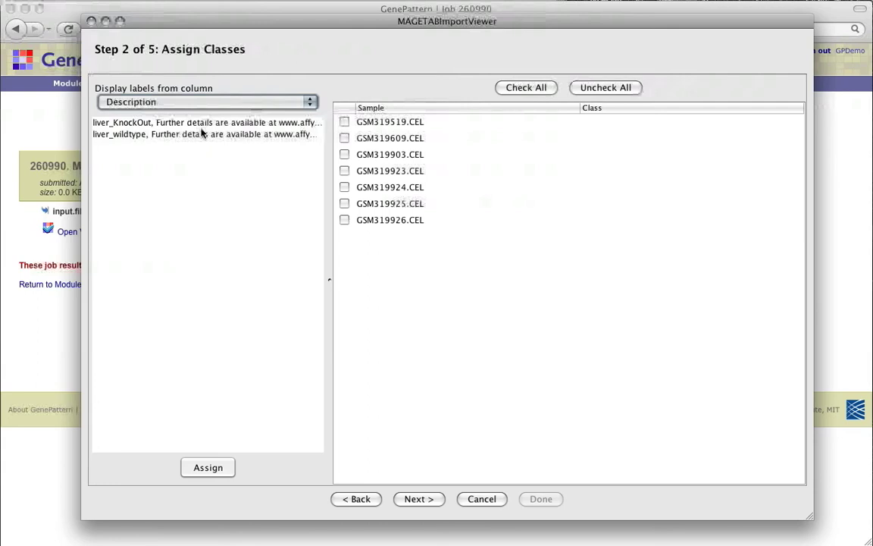
# - Assign liver_wildtype to the last four samples and liver_KnockOut to the first three
pyautogui.click(205, 133)
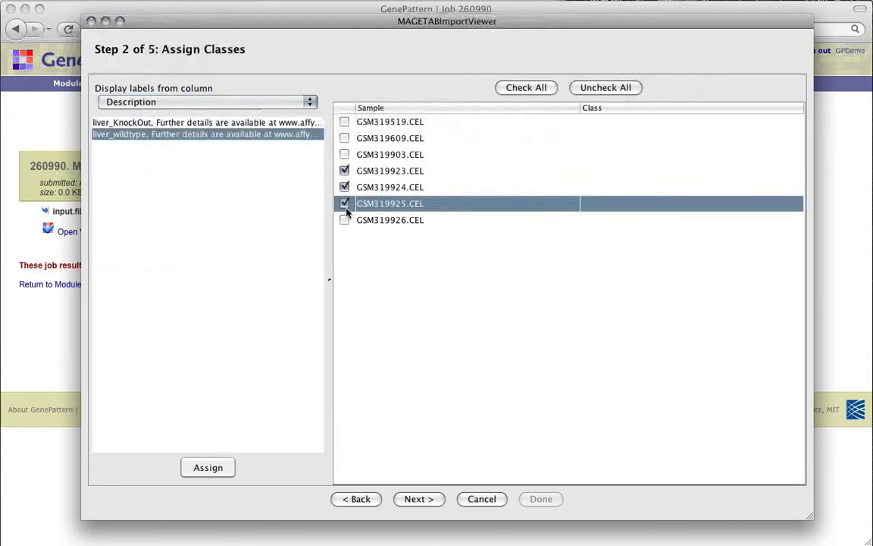
pyautogui.click(344, 220)
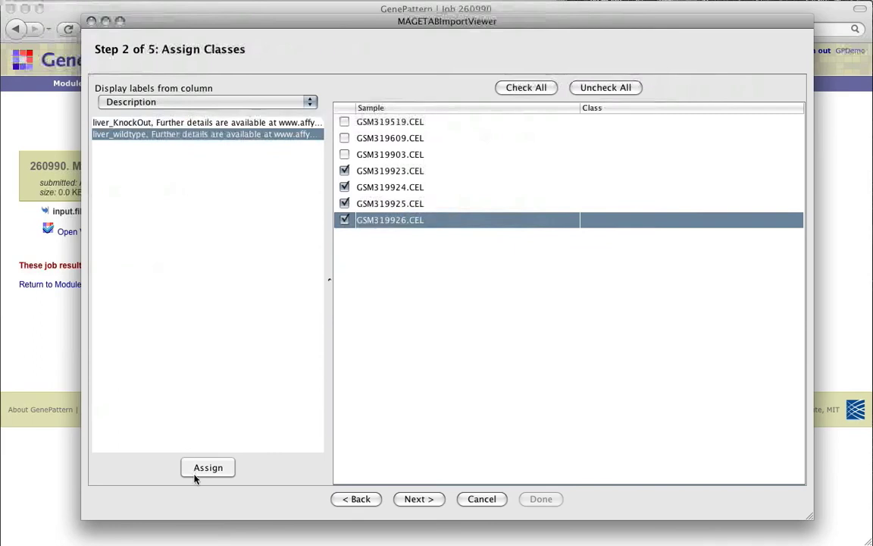
pyautogui.click(208, 467)
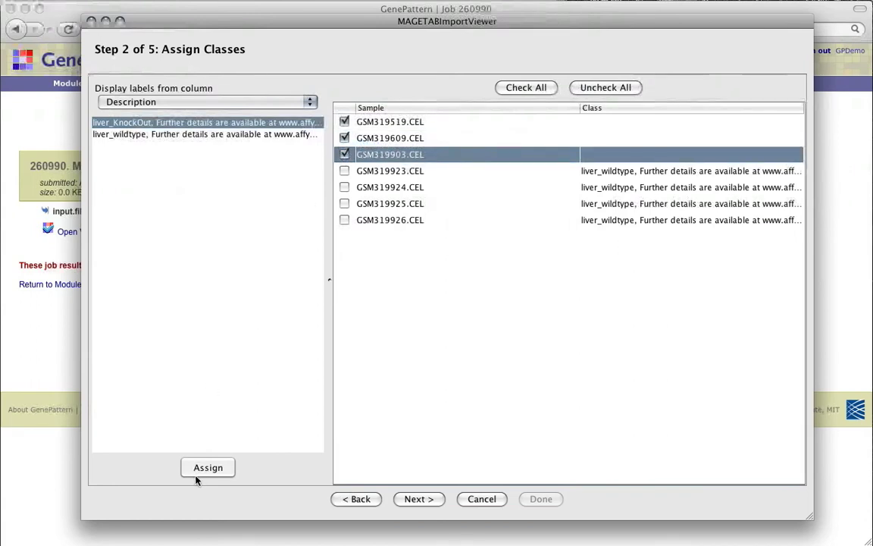
pyautogui.click(207, 467)
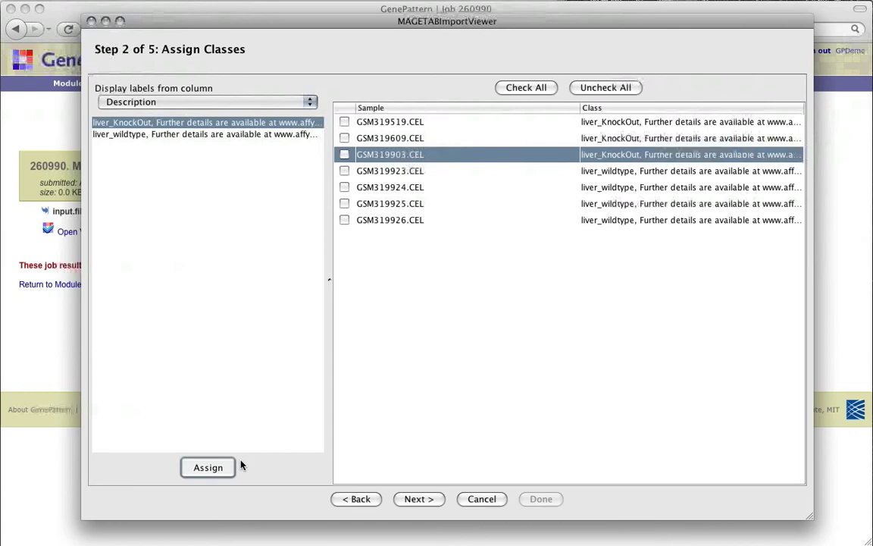
pyautogui.moveTo(625, 220)
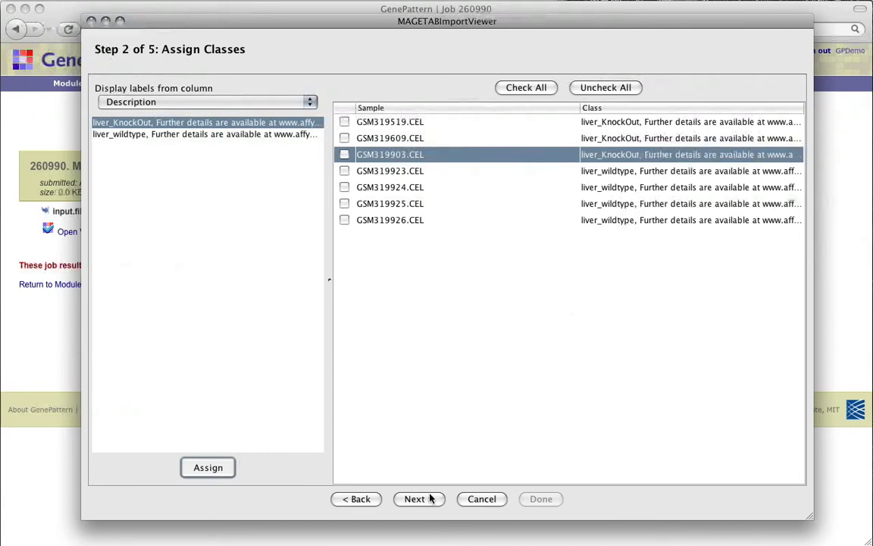
pyautogui.click(419, 499)
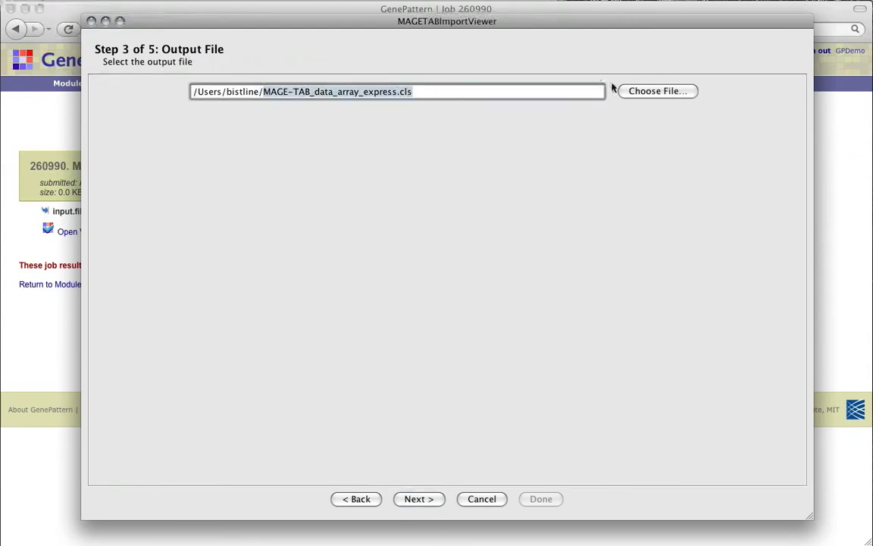
# - Set the class file to save on the Desktop and reach the summary of both classes
pyautogui.click(657, 91)
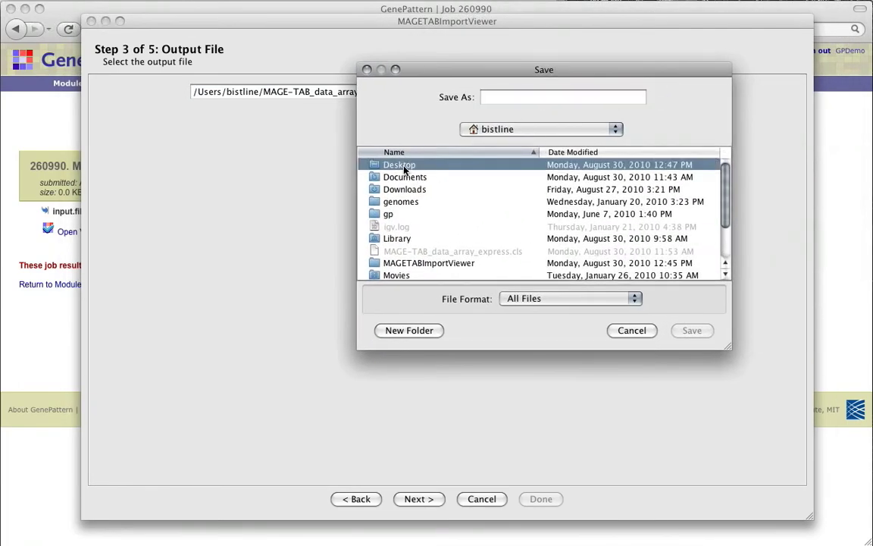
pyautogui.doubleClick(400, 163)
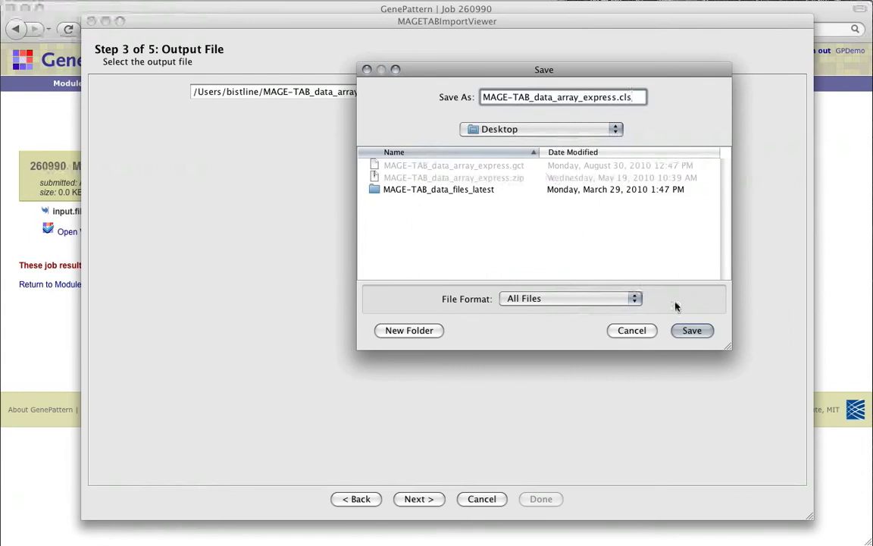
pyautogui.click(691, 330)
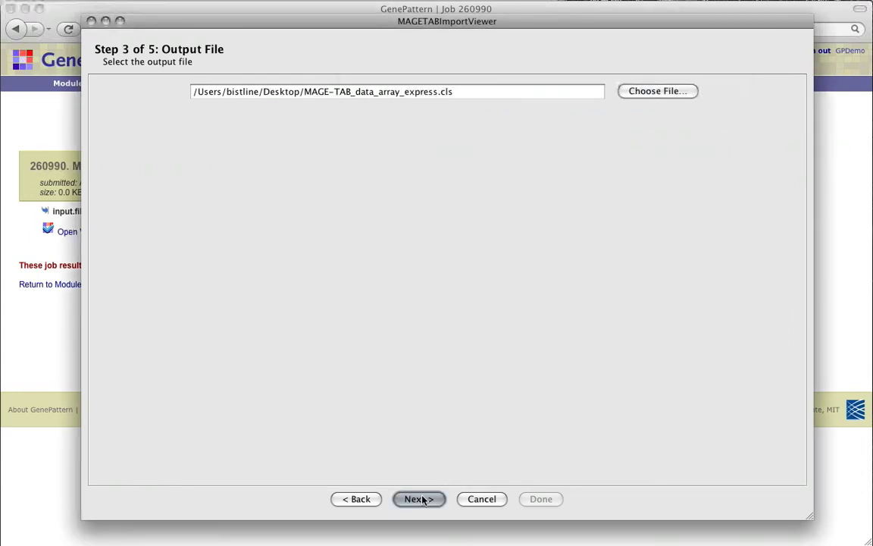
pyautogui.click(418, 499)
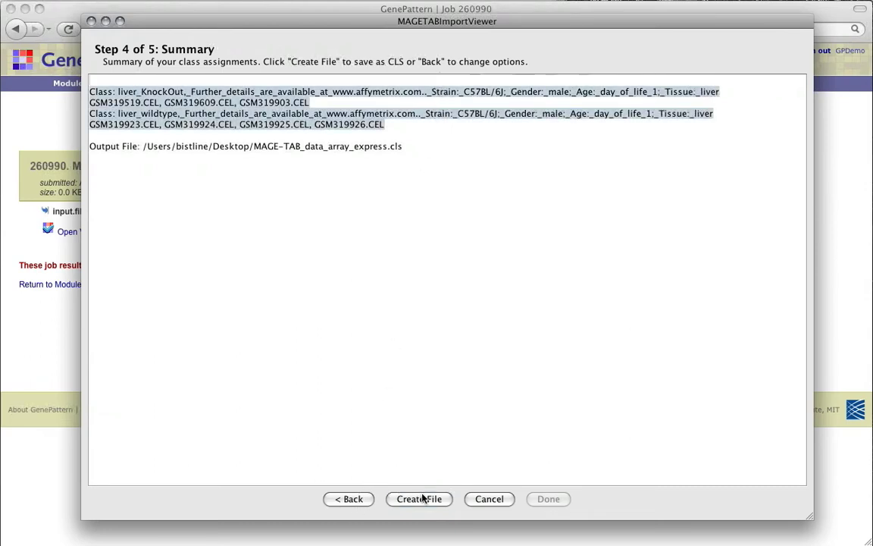
# - Create the 7-sample, 2-class CLS file on the Desktop and exit the import viewer
pyautogui.click(428, 499)
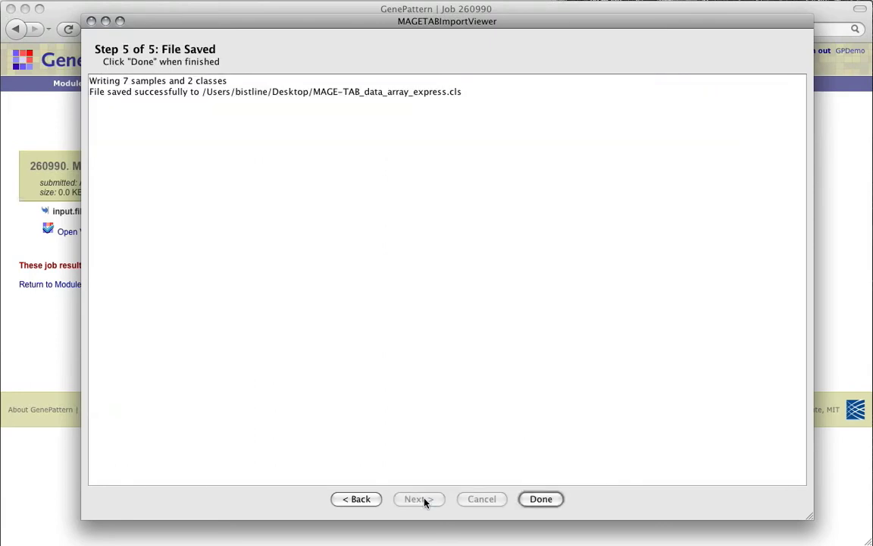
pyautogui.moveTo(536, 318)
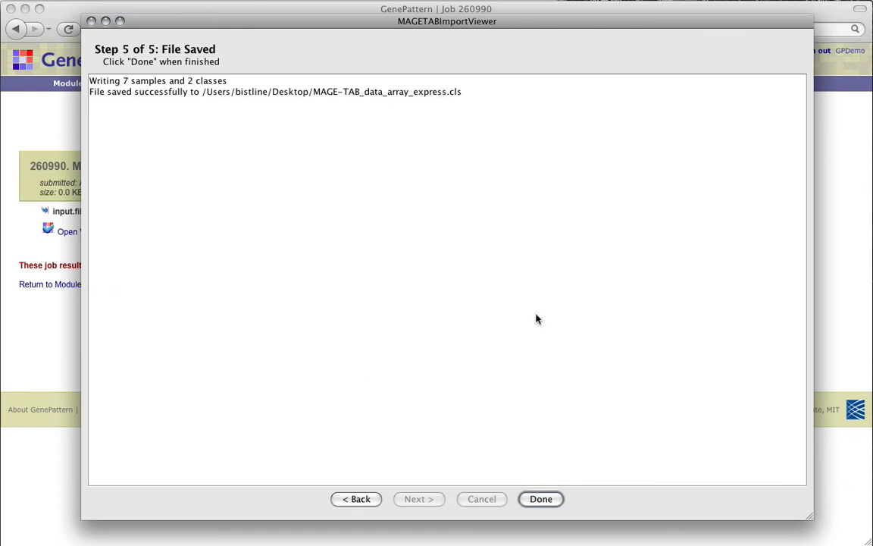
pyautogui.click(539, 499)
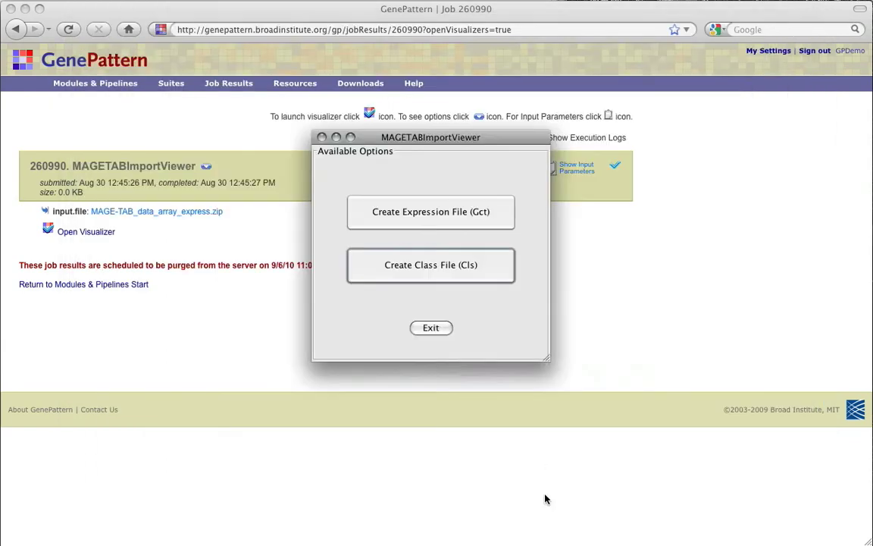
pyautogui.moveTo(437, 337)
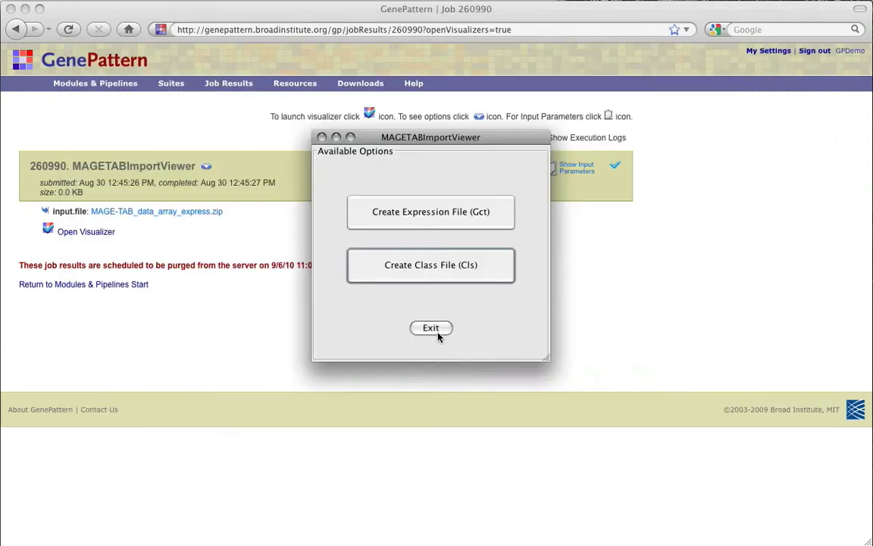
pyautogui.click(431, 328)
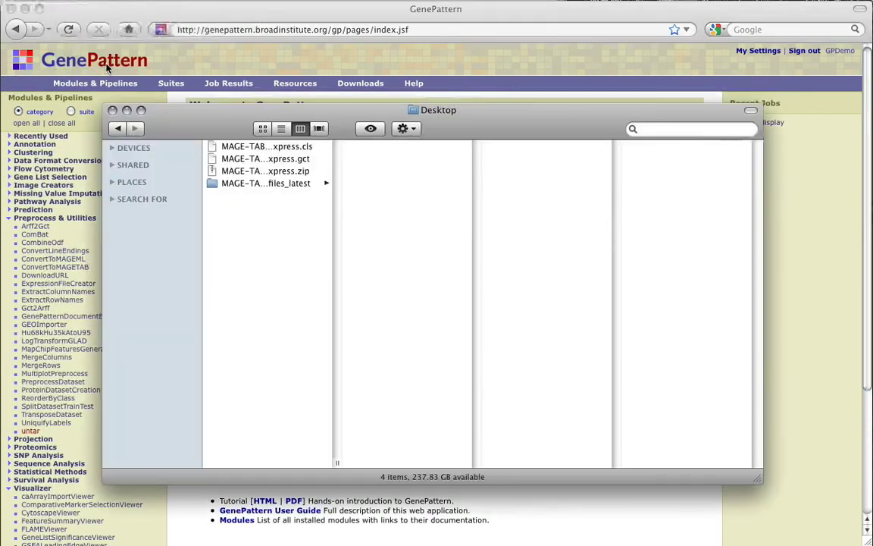
# - Close the Finder window and open the ConvertToMAGETAB module form under Preprocess & Utilities
pyautogui.click(263, 159)
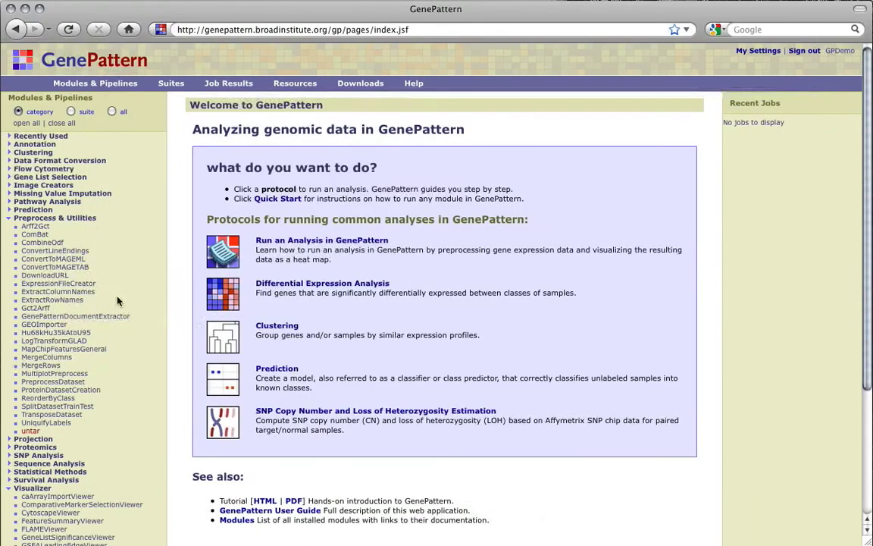
pyautogui.moveTo(55, 267)
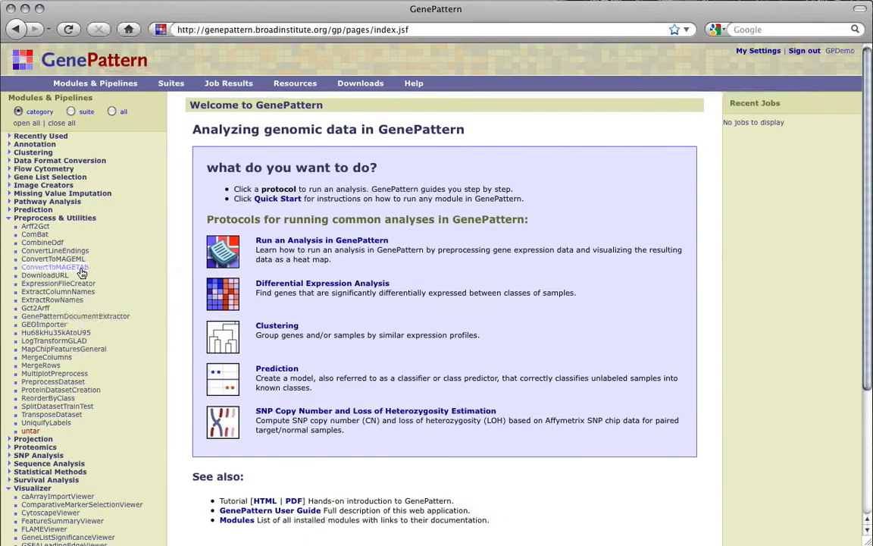
pyautogui.click(54, 266)
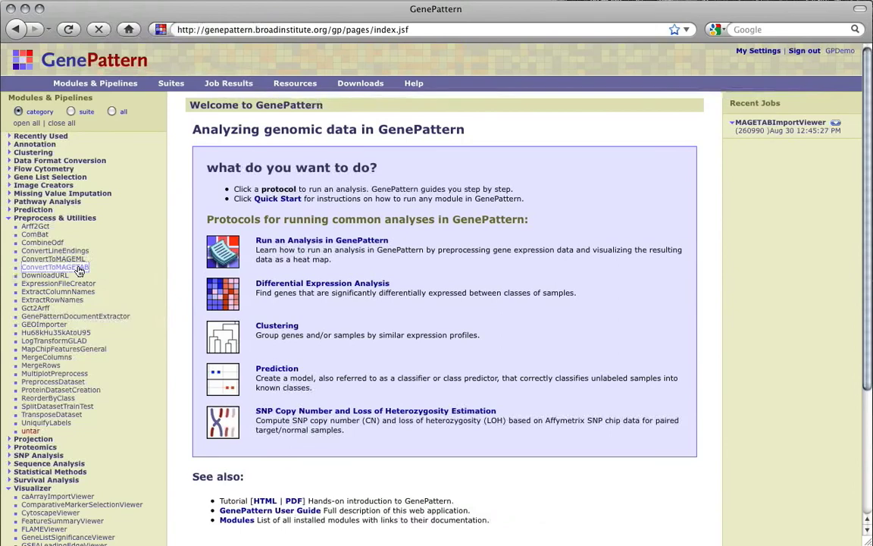
pyautogui.click(55, 267)
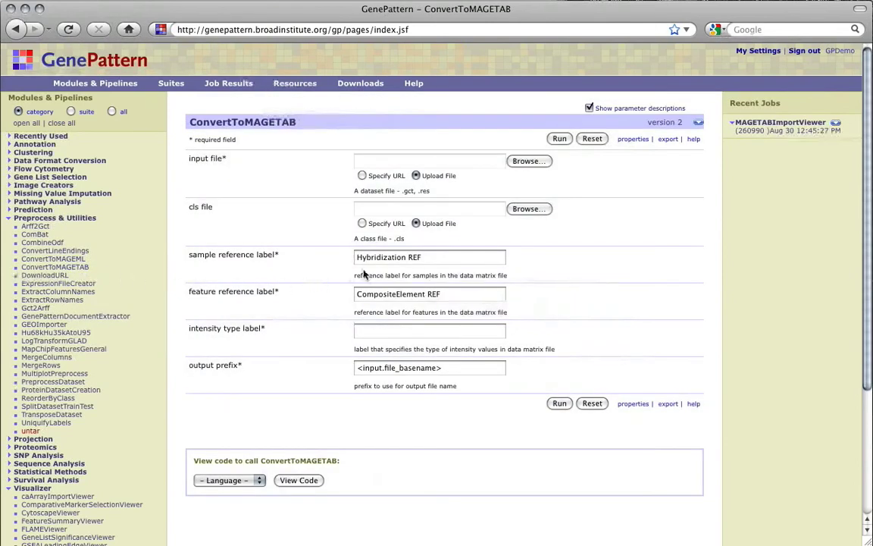
pyautogui.moveTo(480, 176)
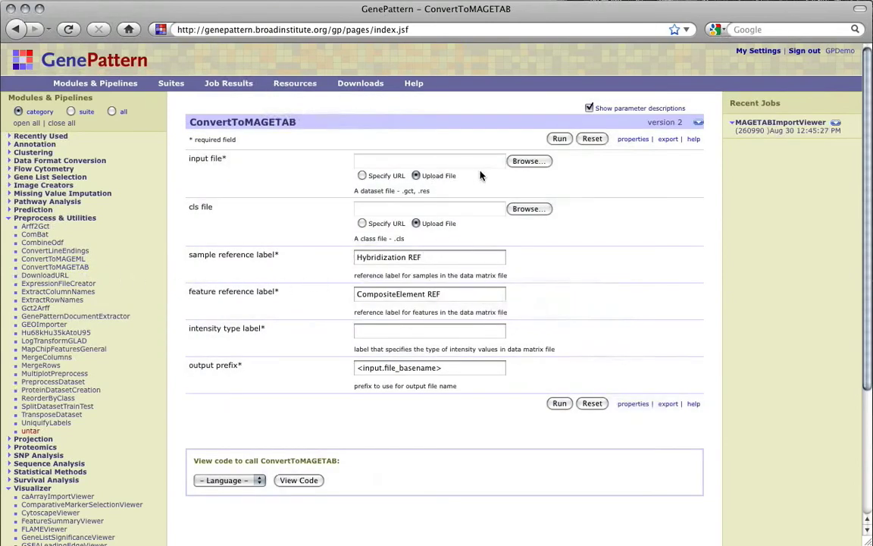
pyautogui.moveTo(522, 166)
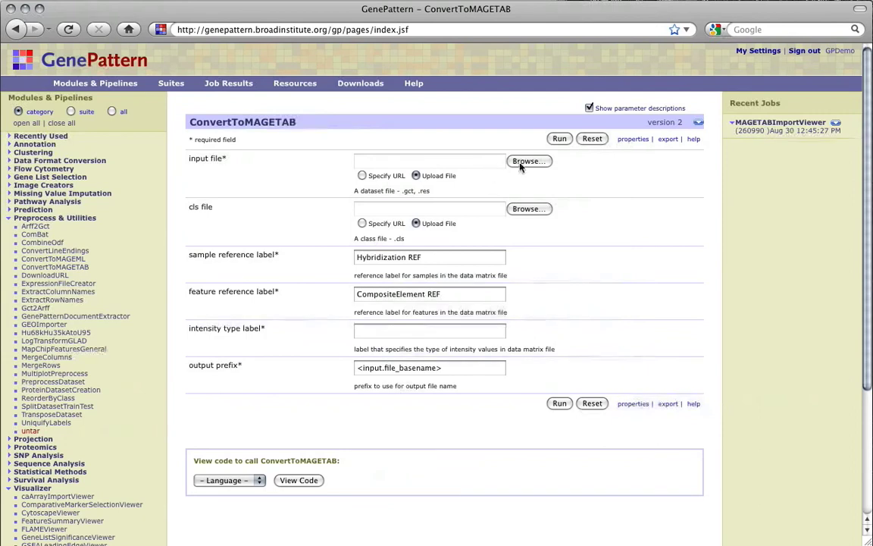
# - Choose the Desktop .gct file as the ConvertToMAGETAB input file
pyautogui.click(528, 161)
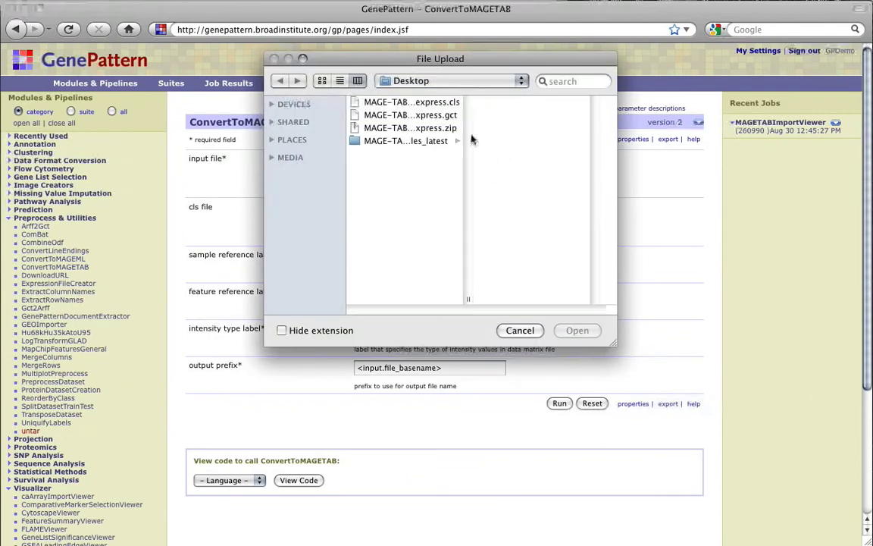
pyautogui.click(404, 115)
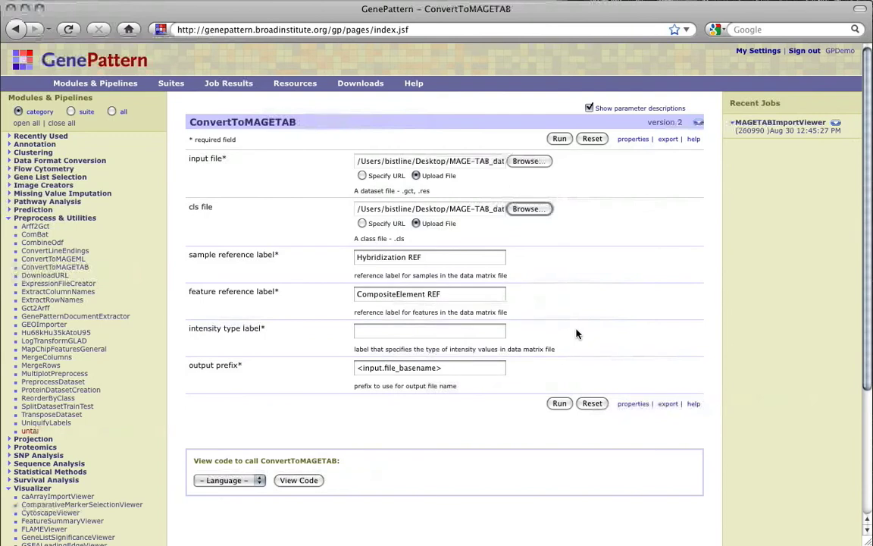
pyautogui.moveTo(300, 244)
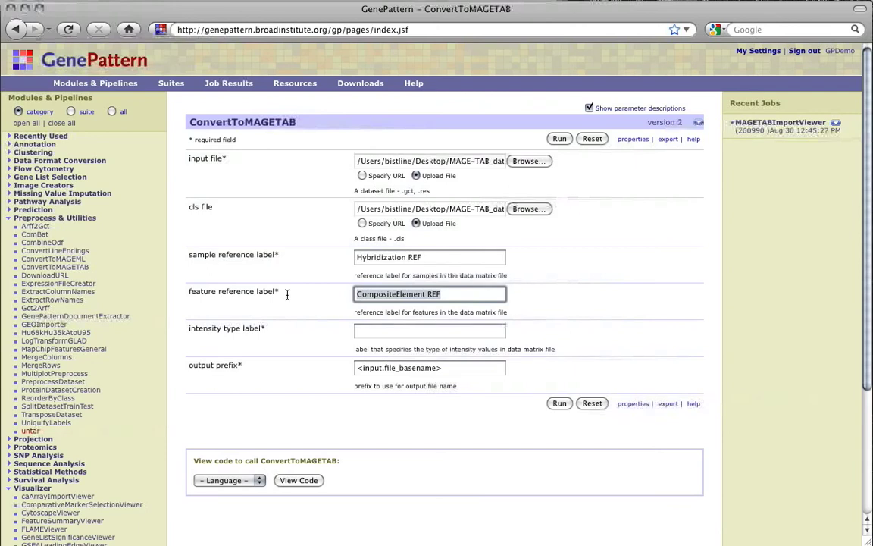
pyautogui.moveTo(286, 297)
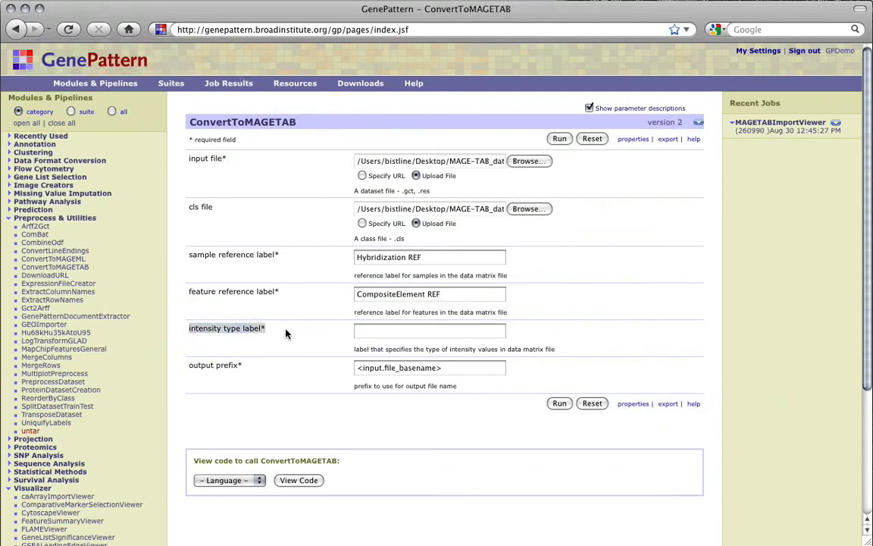
pyautogui.moveTo(291, 335)
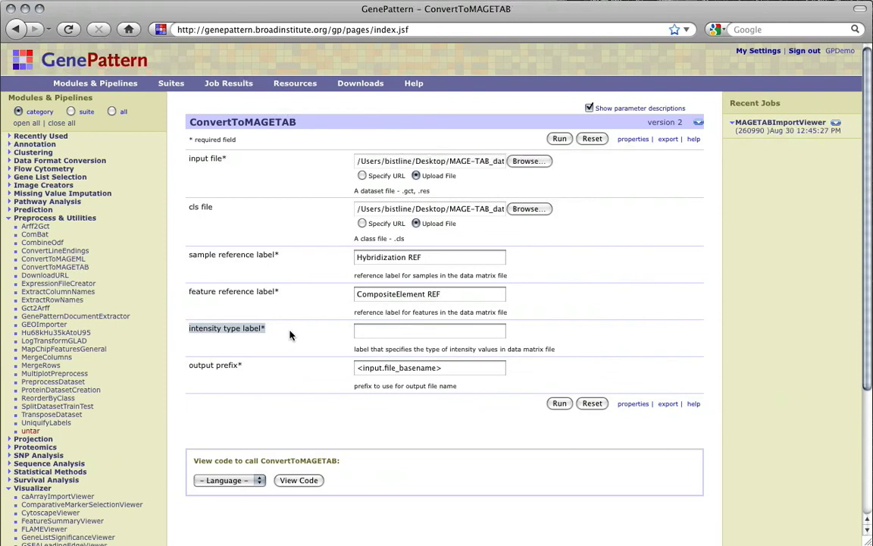
# - Run ConvertToMAGETAB with intensity type label Affymetrix_Expression_Value on the GCT and CLS files
pyautogui.click(429, 330)
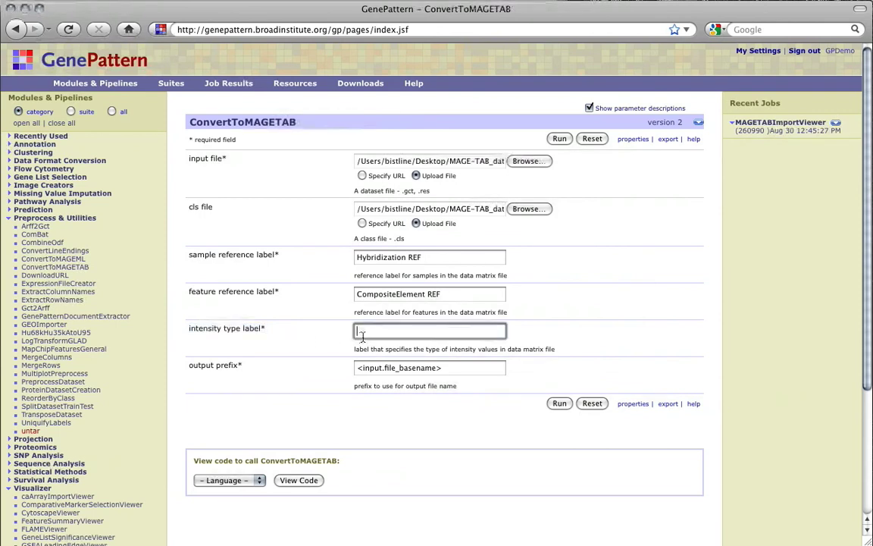
pyautogui.write('A')
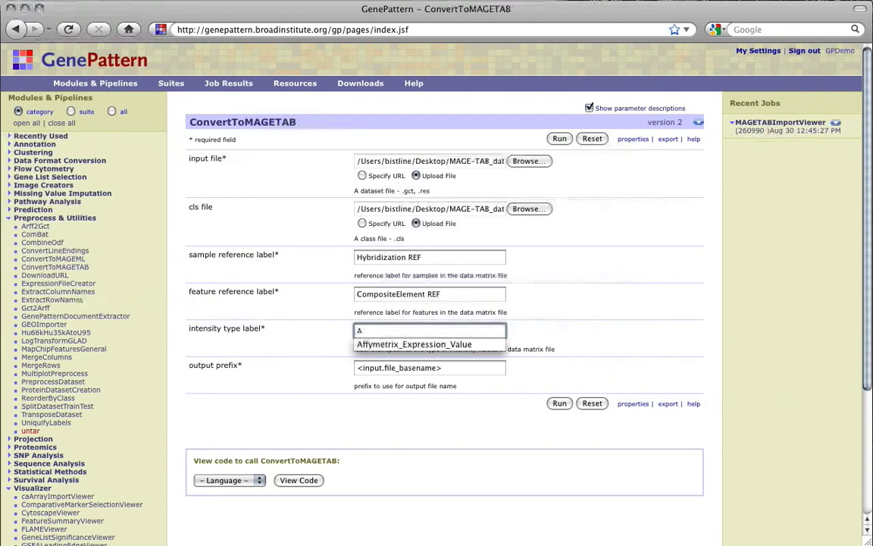
pyautogui.click(415, 346)
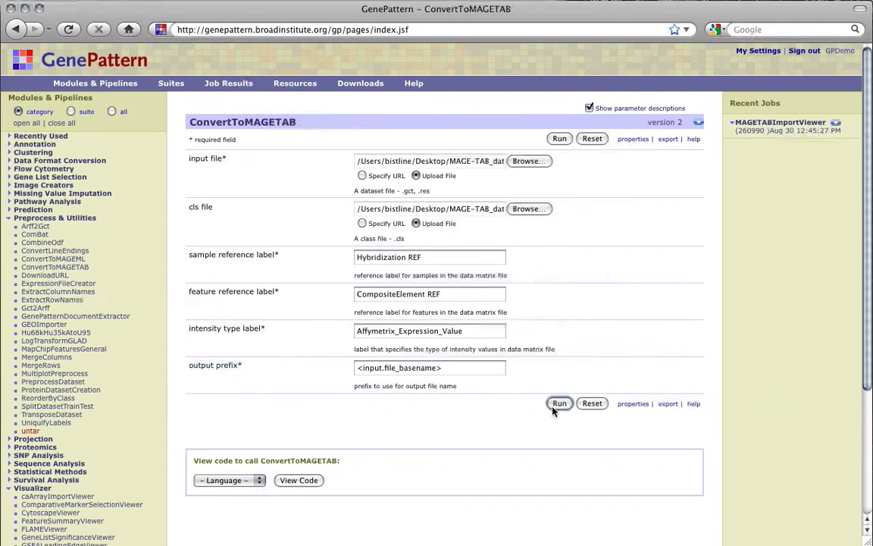
pyautogui.click(559, 403)
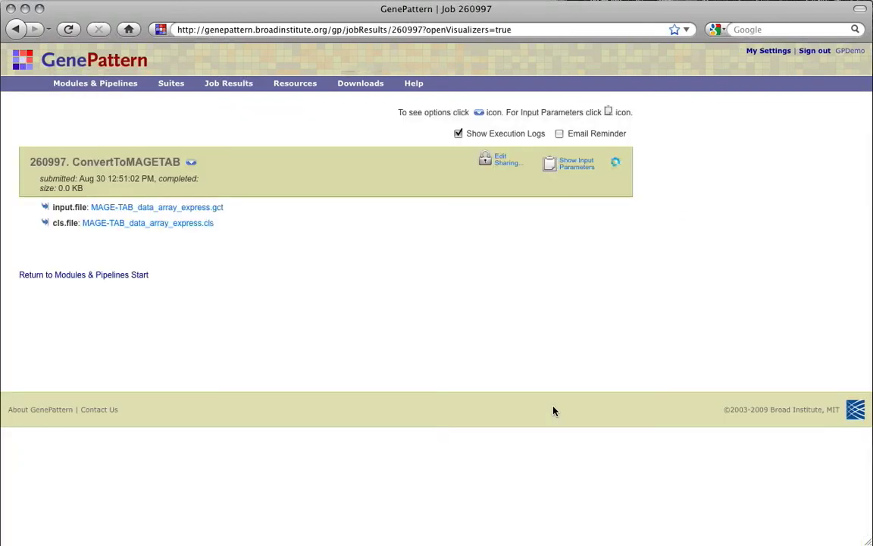